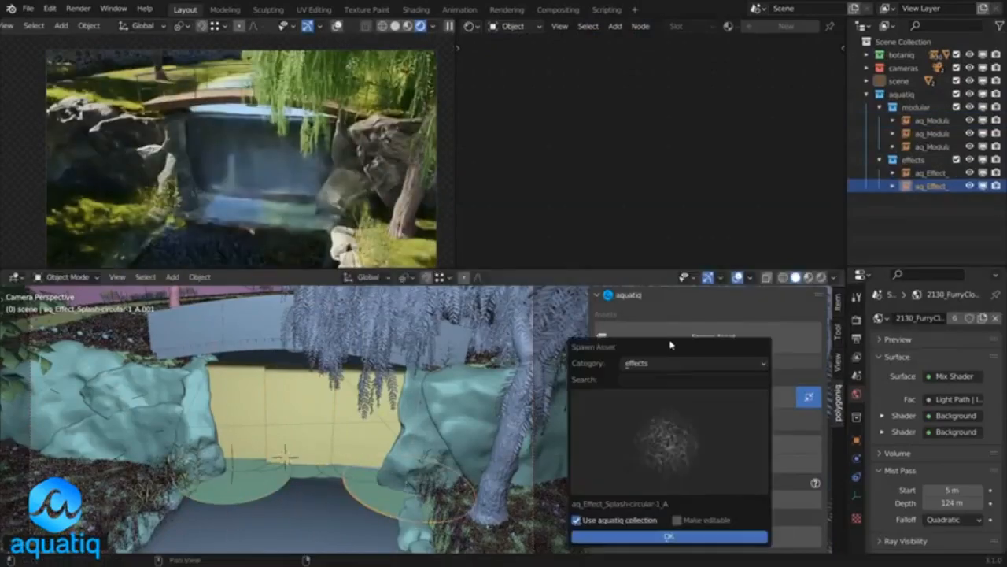
# - Confirm spawning the chosen splash effect asset from the aquatiq Spawn Asset dialog
pyautogui.click(669, 536)
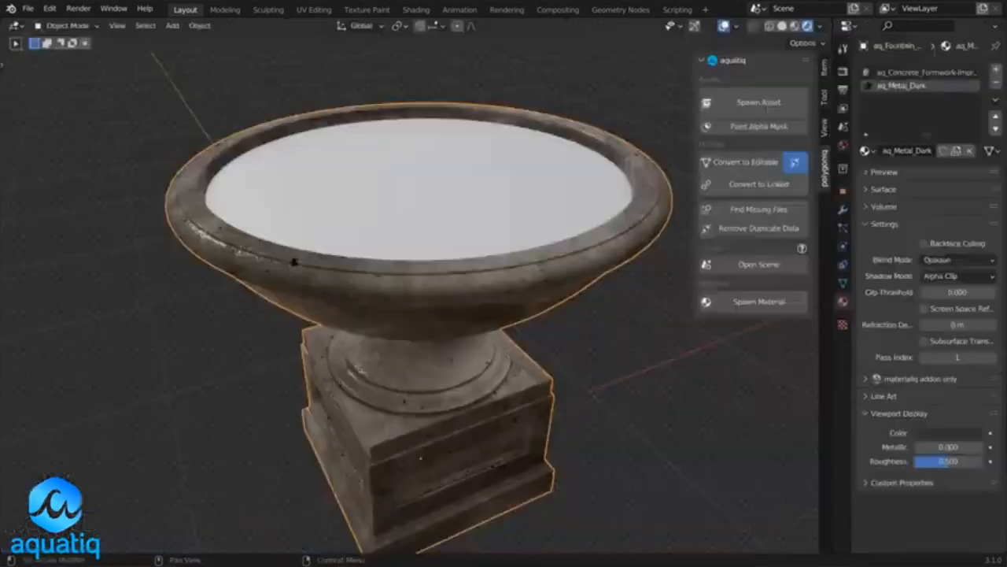
# - Switch the render engine to Cycles so the water shows realistic reflections
pyautogui.click(960, 71)
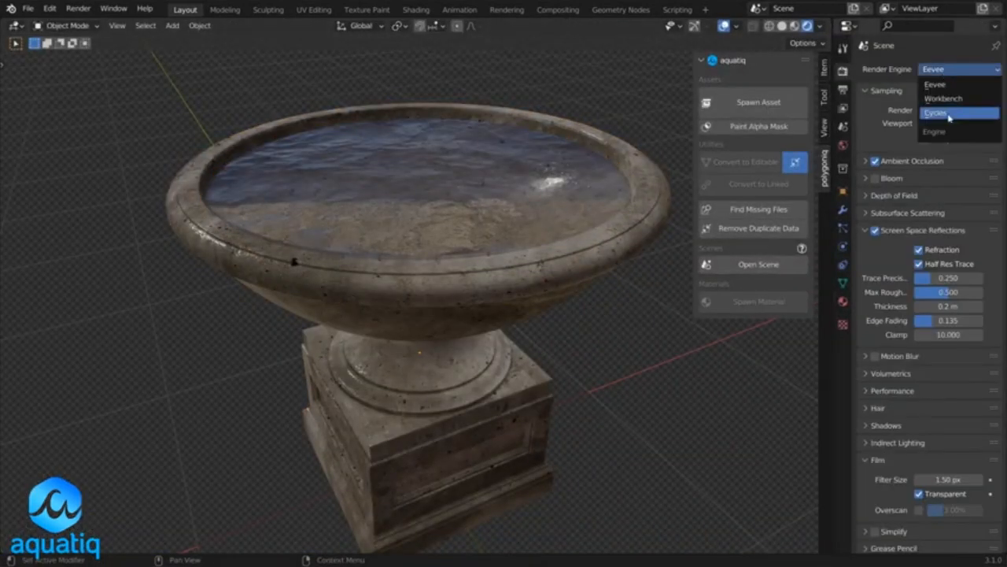
pyautogui.click(947, 113)
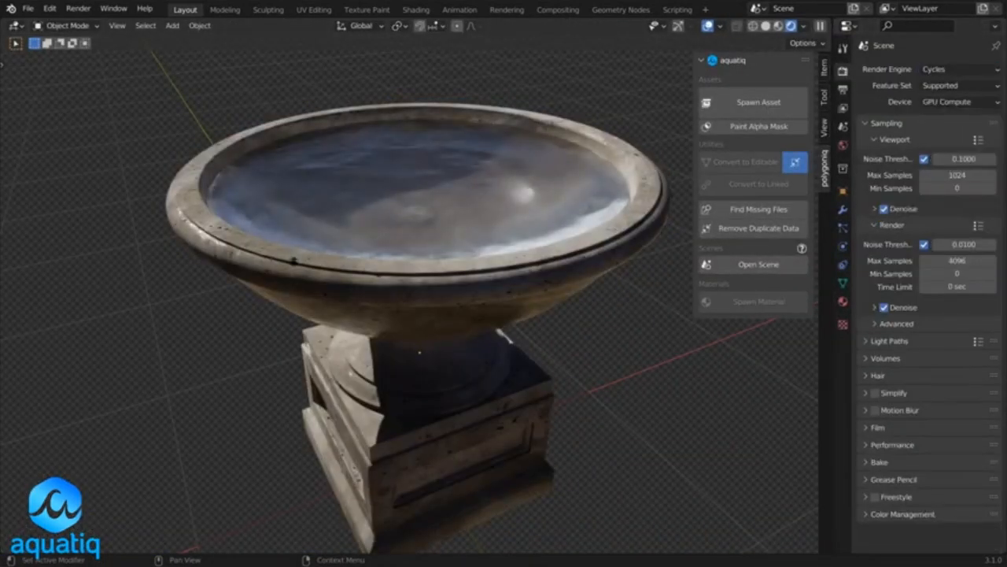